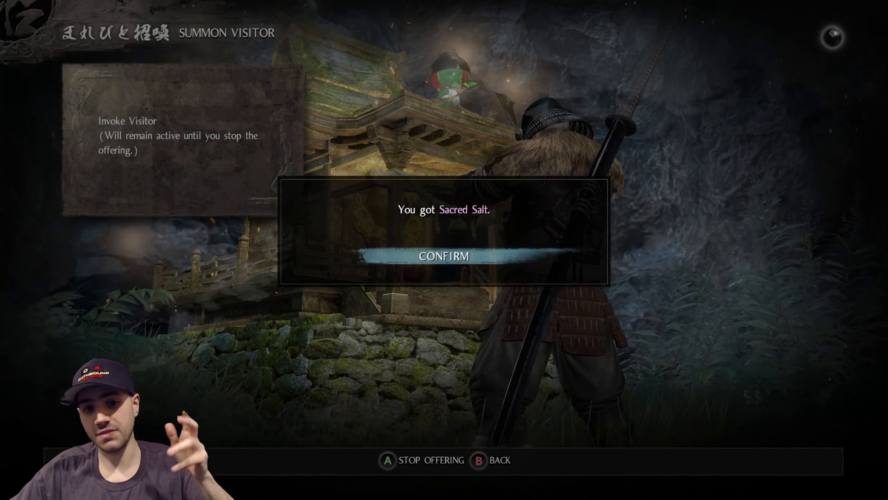
# - Confirm the 'You got Sacred Salt' notice on the Summon Visitor screen
pyautogui.click(443, 255)
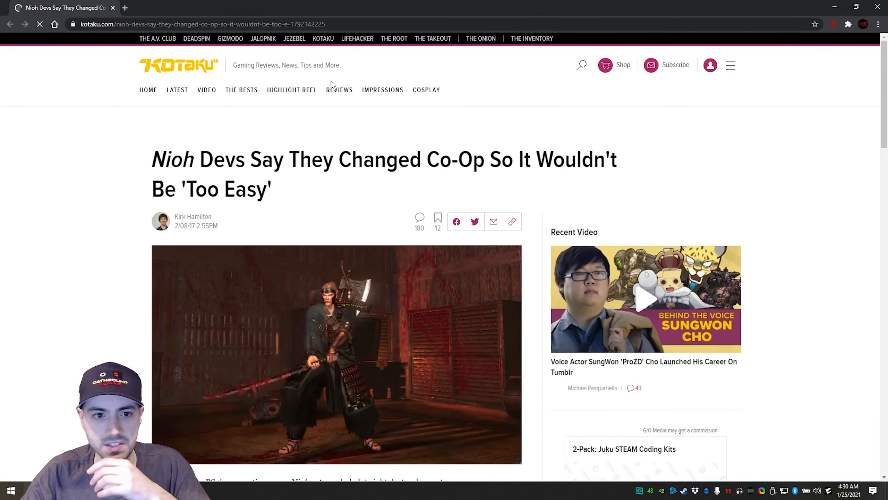
# - Show the Kotaku Nioh co-op article full screen and scroll down through it
pyautogui.scroll(-3)
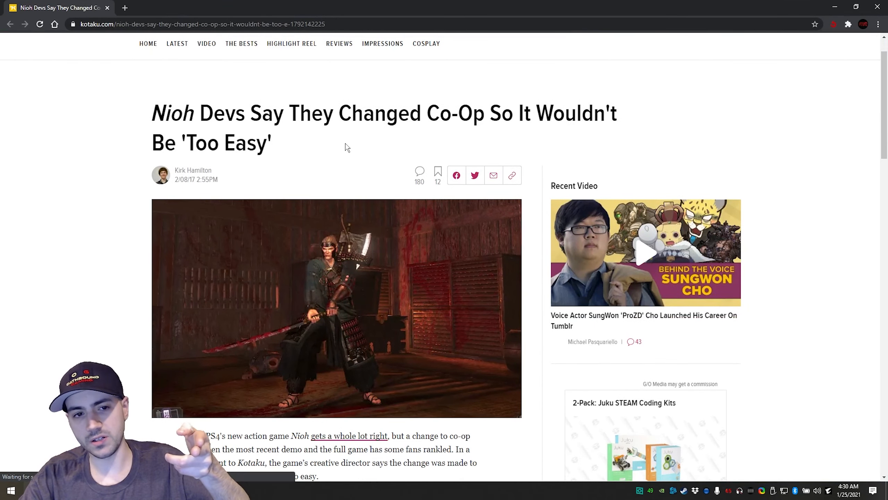
pyautogui.press('F11')
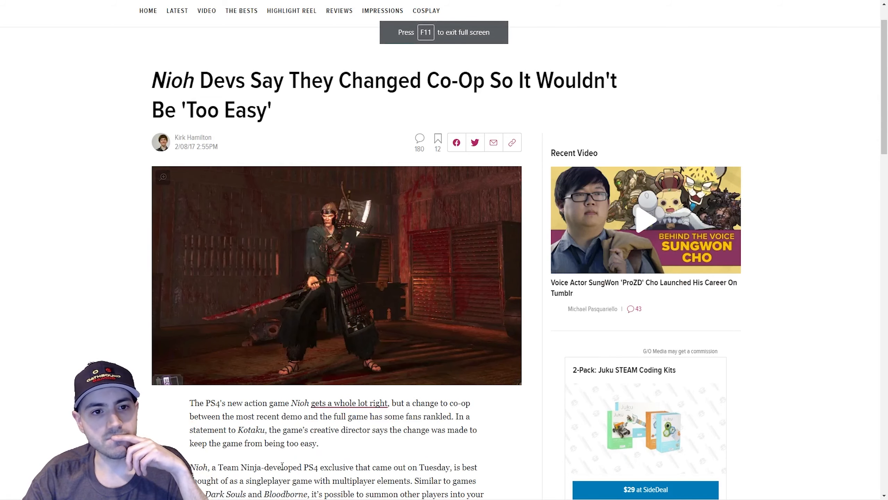
pyautogui.moveTo(290, 138)
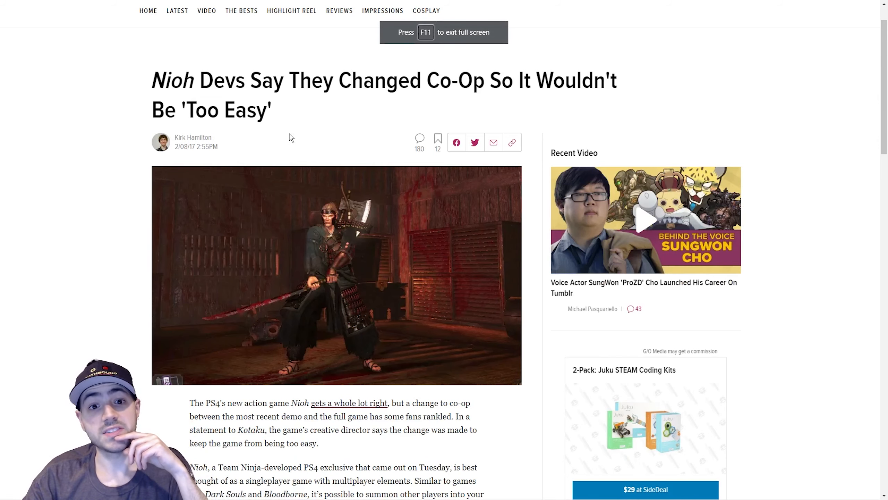
pyautogui.scroll(-3)
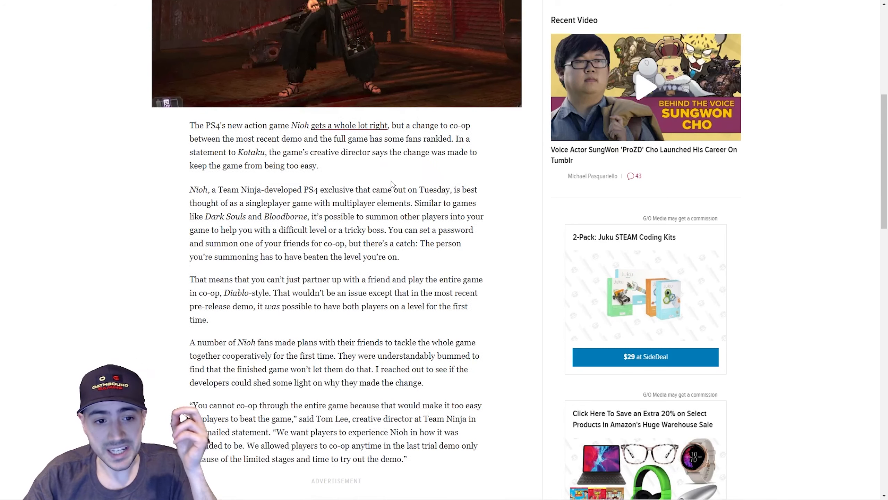
pyautogui.scroll(-3)
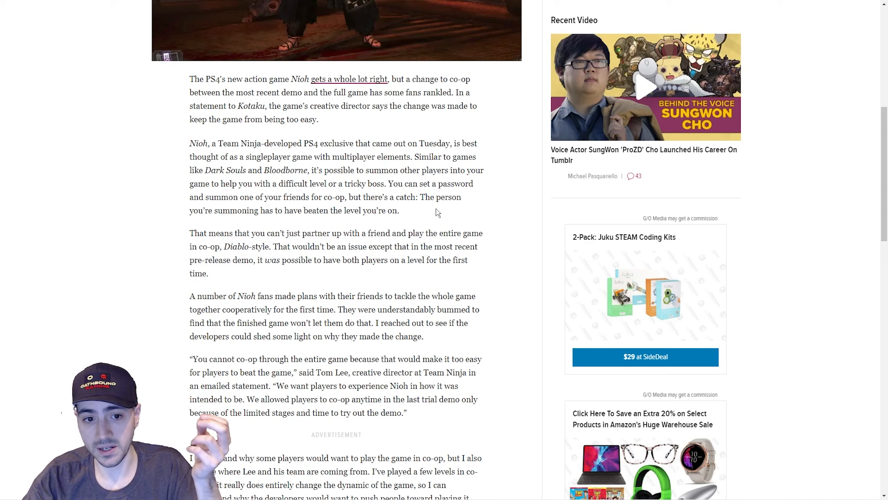
pyautogui.scroll(-3)
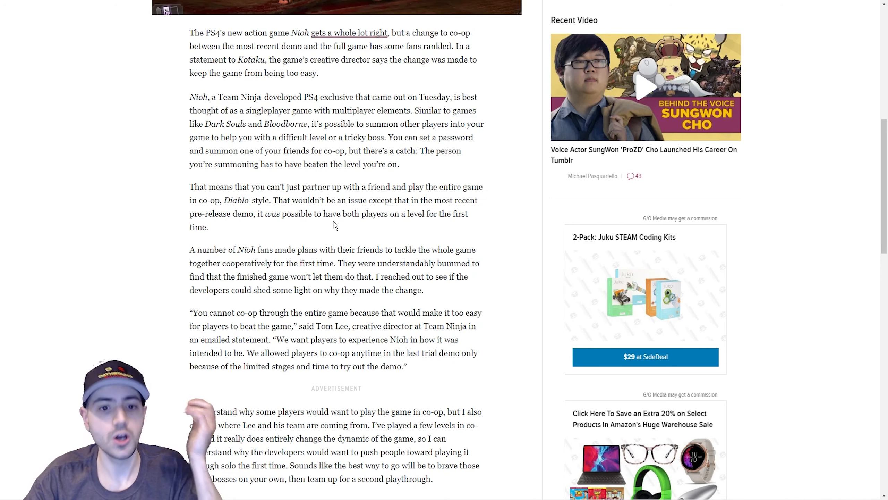
pyautogui.scroll(-3)
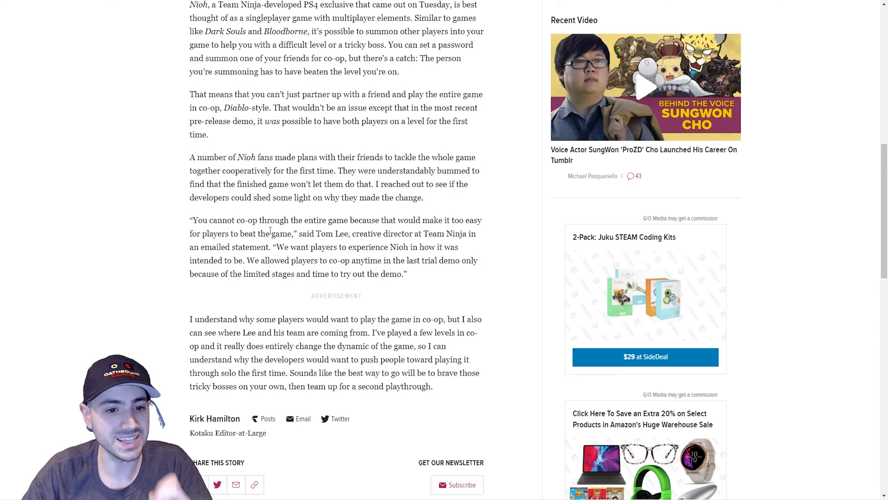
# - Highlight the opening words of the Team Ninja creative director's quote
pyautogui.doubleClick(201, 220)
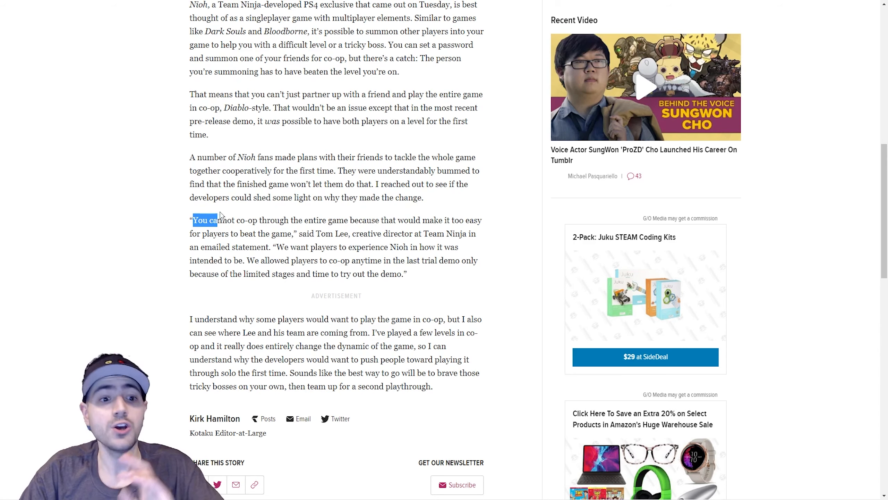
pyautogui.moveTo(201, 219); pyautogui.dragTo(388, 234)
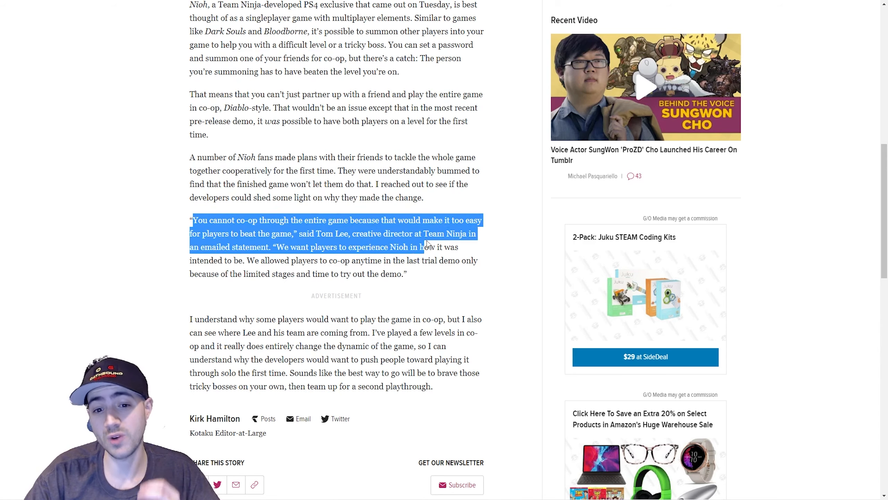
pyautogui.click(425, 246)
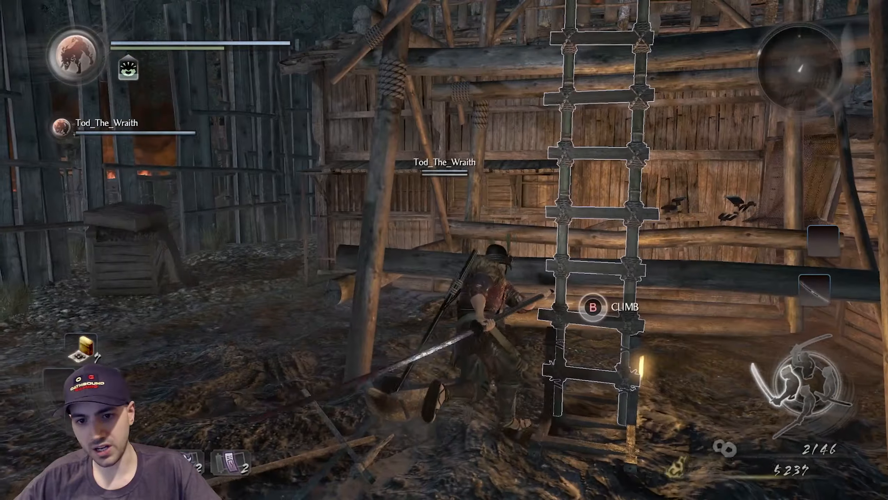
pyautogui.press('b')
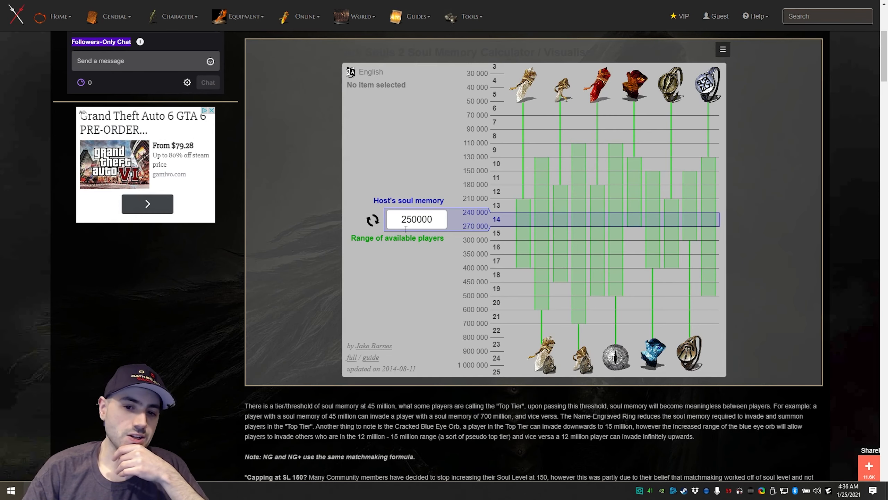
pyautogui.tripleClick(416, 220)
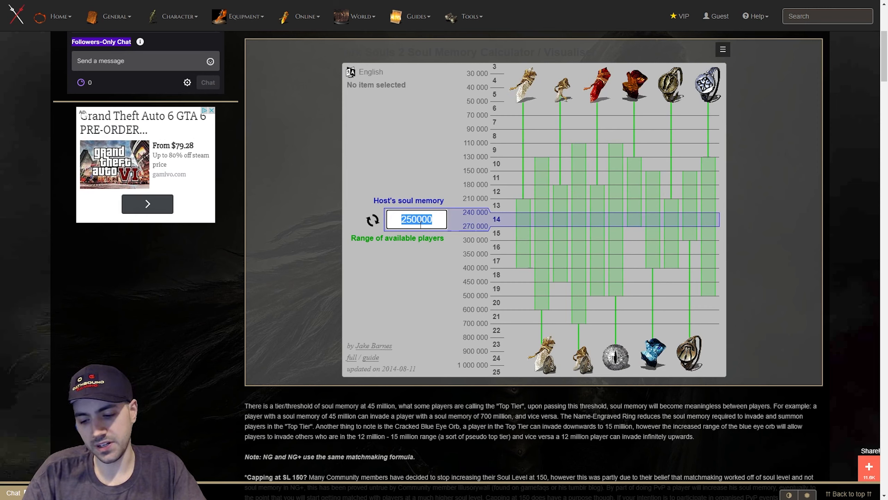
pyautogui.write('200000')
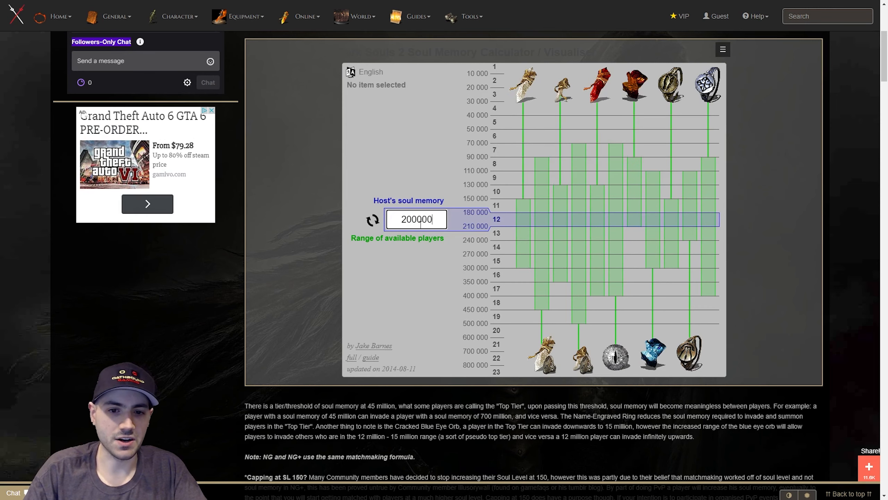
pyautogui.moveTo(513, 210)
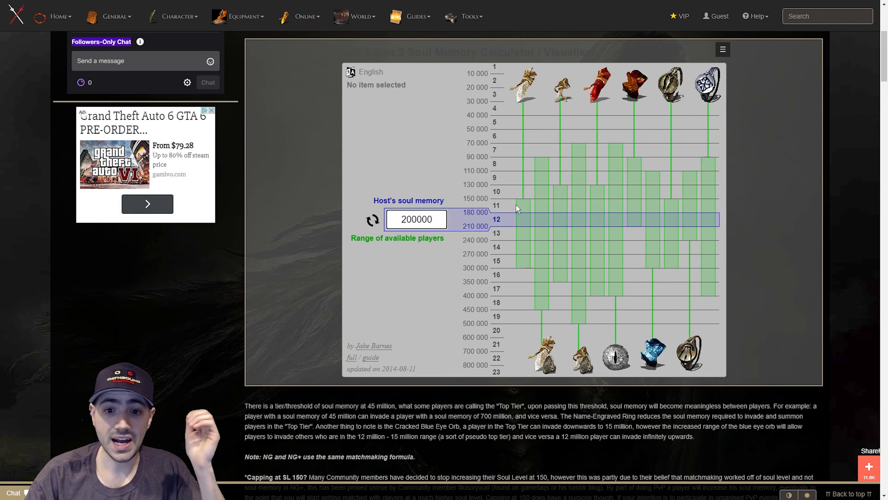
pyautogui.moveTo(518, 205)
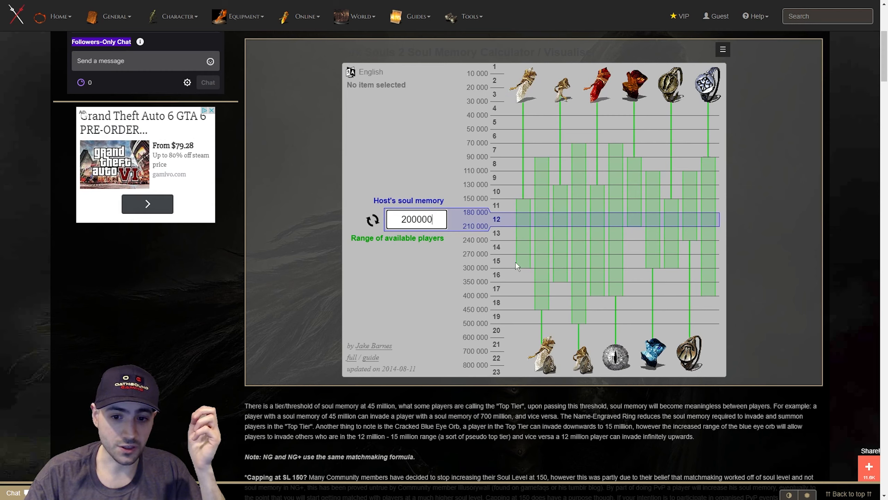
pyautogui.moveTo(518, 270)
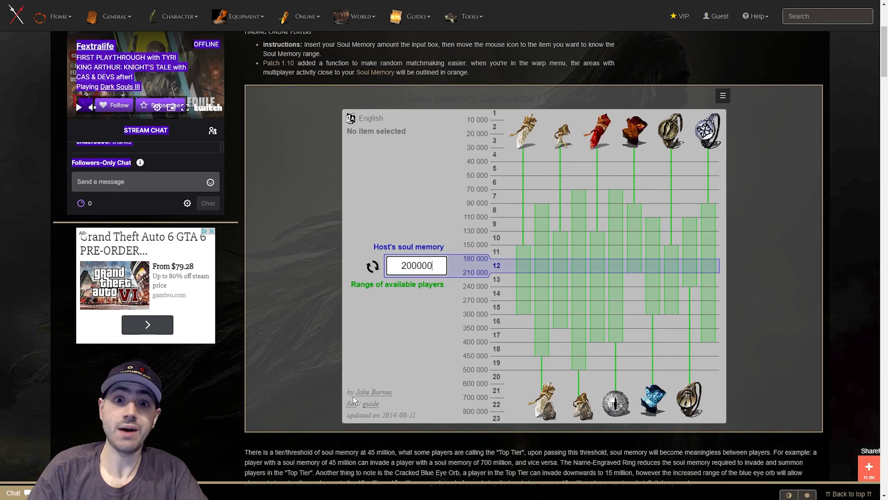
pyautogui.moveTo(459, 375)
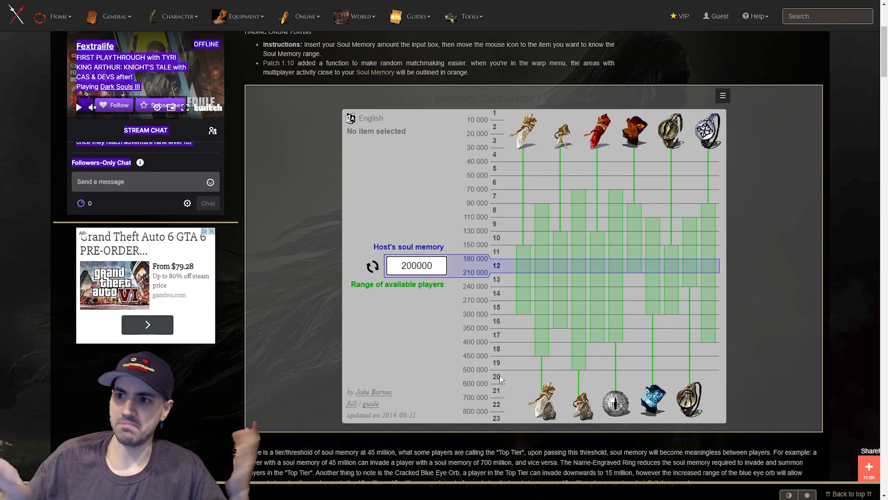
pyautogui.click(416, 265)
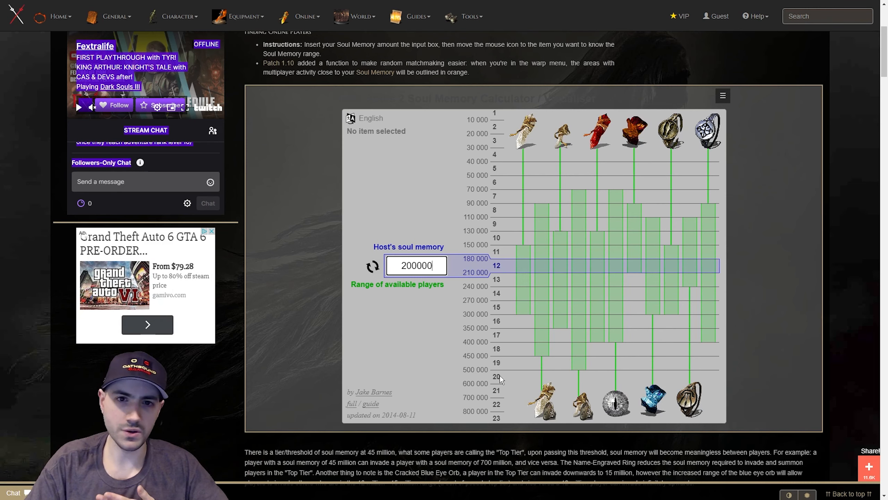